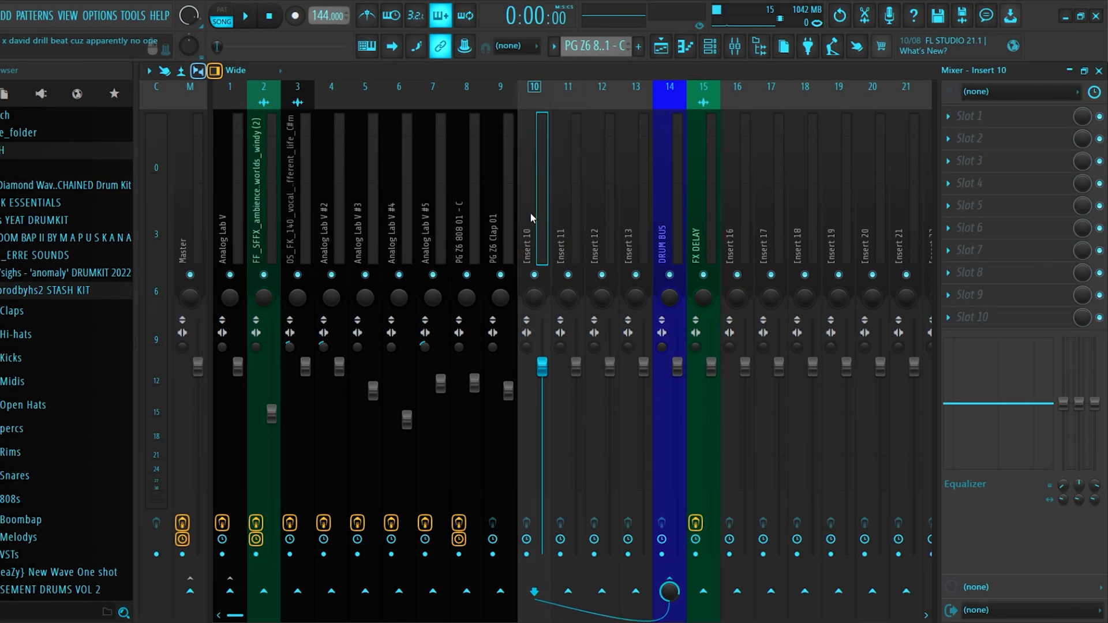
pyautogui.moveTo(549, 185)
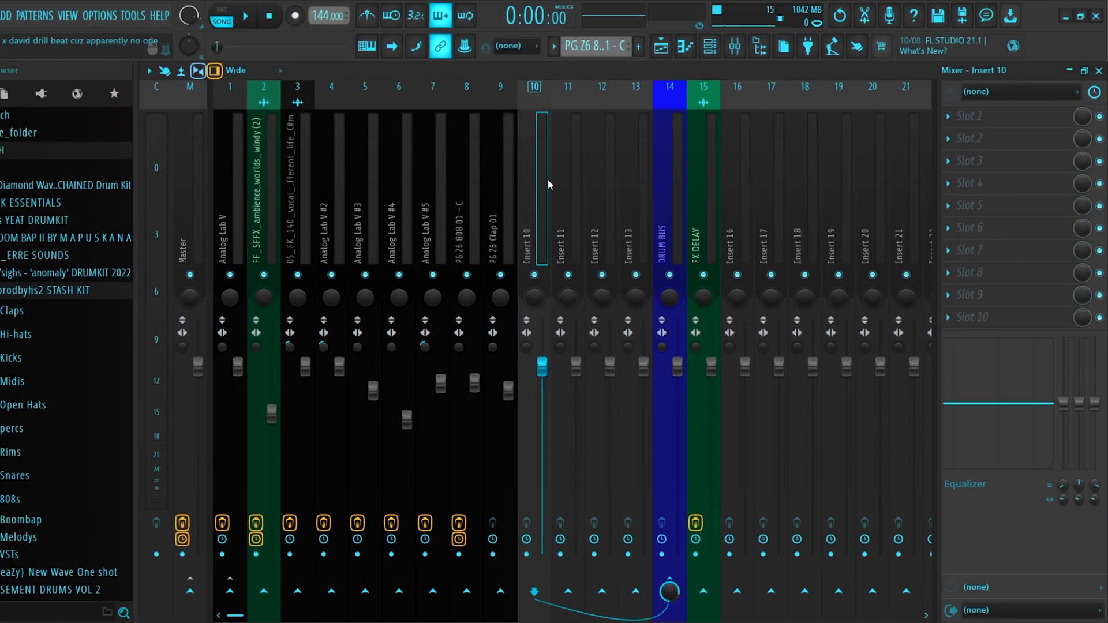
# Link the 808, hi-hat, snare and open-hat channels to inserts 10–13 and route them only to DRUM BUS.
pyautogui.press('ctrl+shift+l')
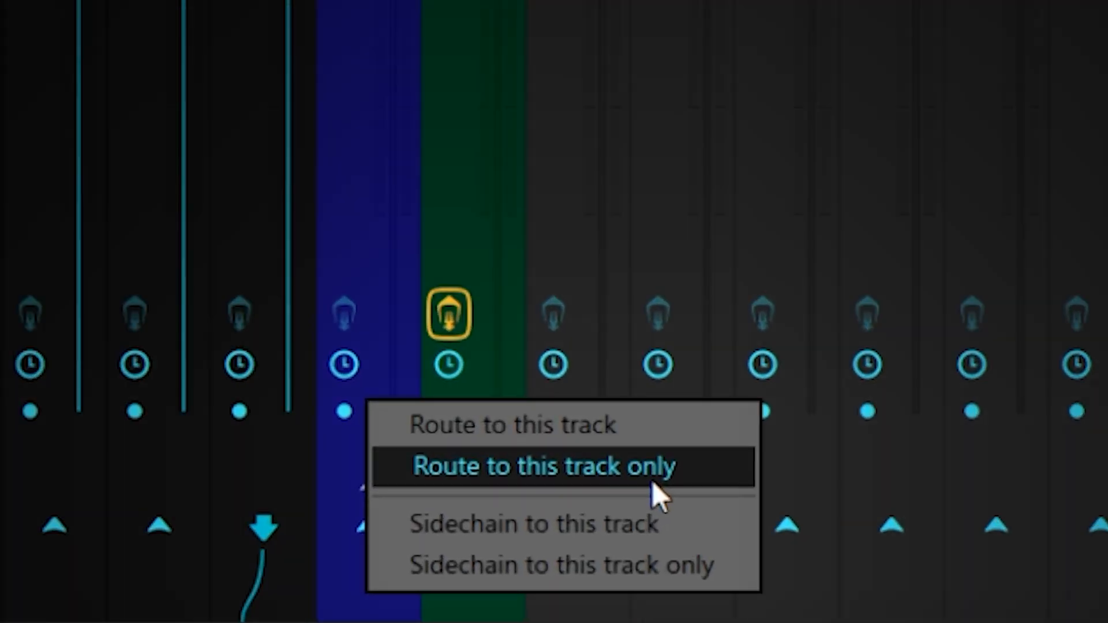
pyautogui.click(543, 466)
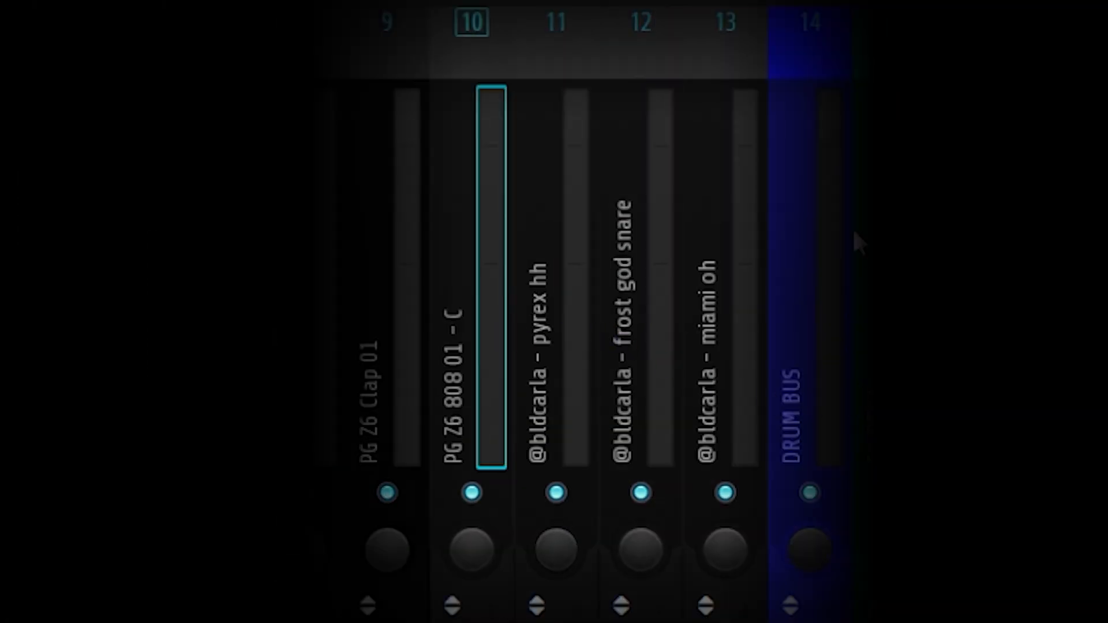